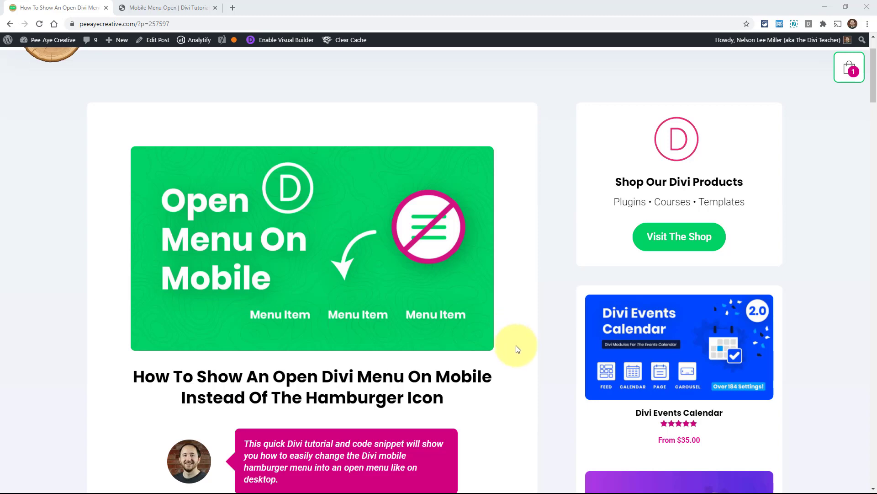
Step: Scroll the tutorial down to the custom CSS class step and its code snippet
scroll("down", 3)
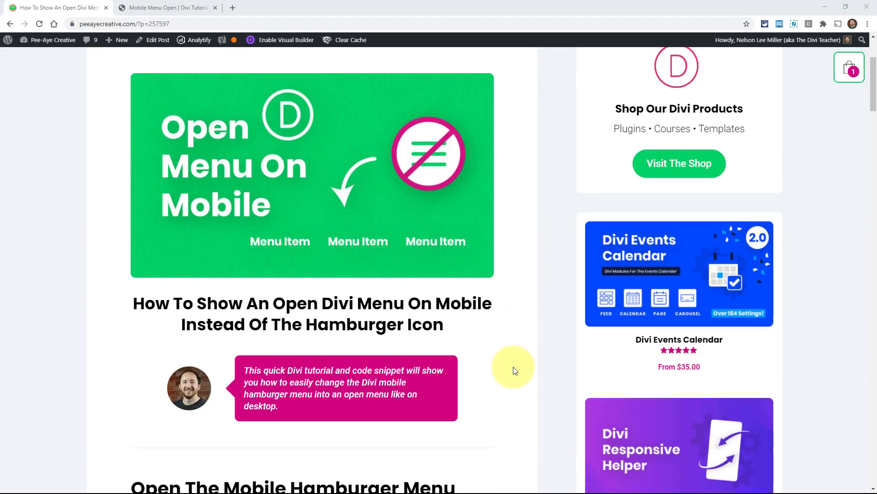
scroll("down", 3)
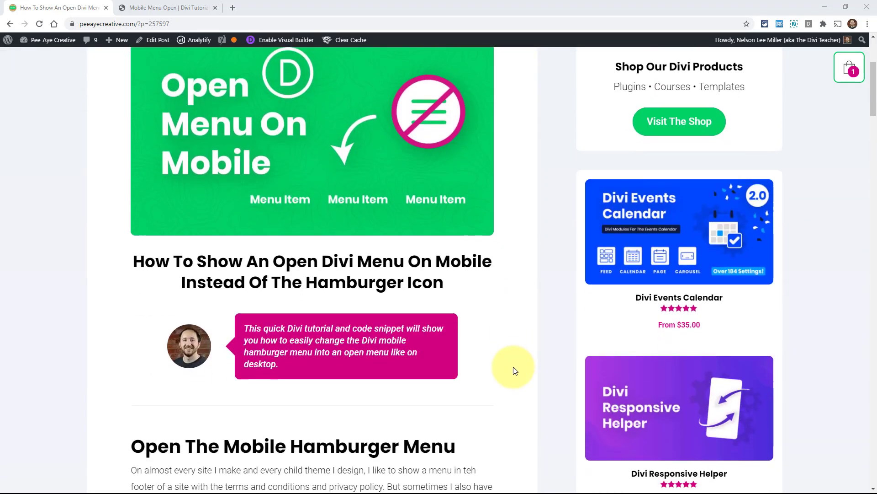
scroll("down", 3)
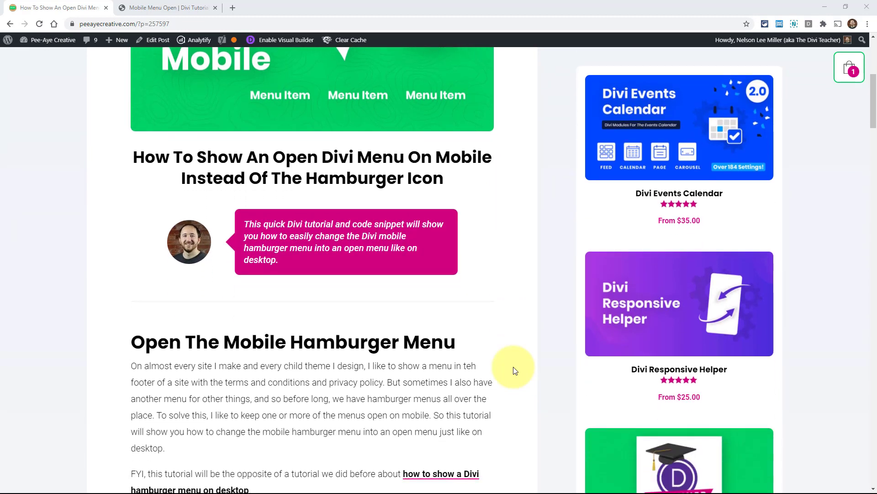
scroll("down", 3)
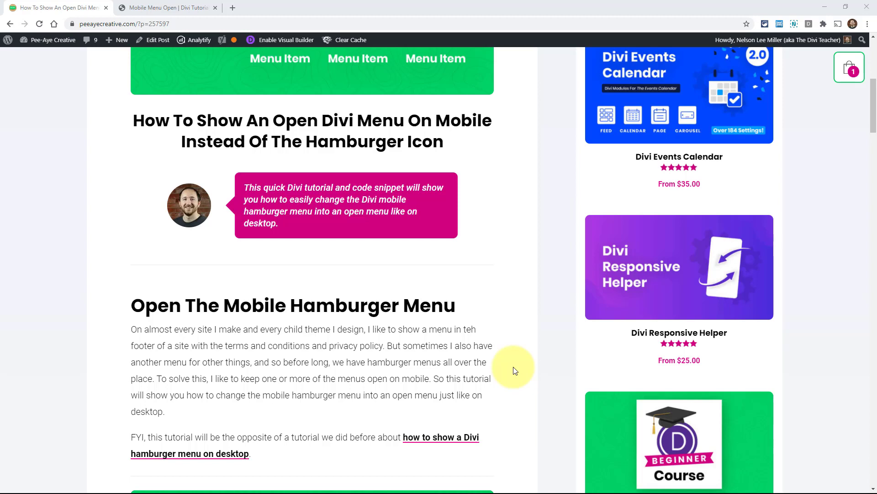
scroll("down", 3)
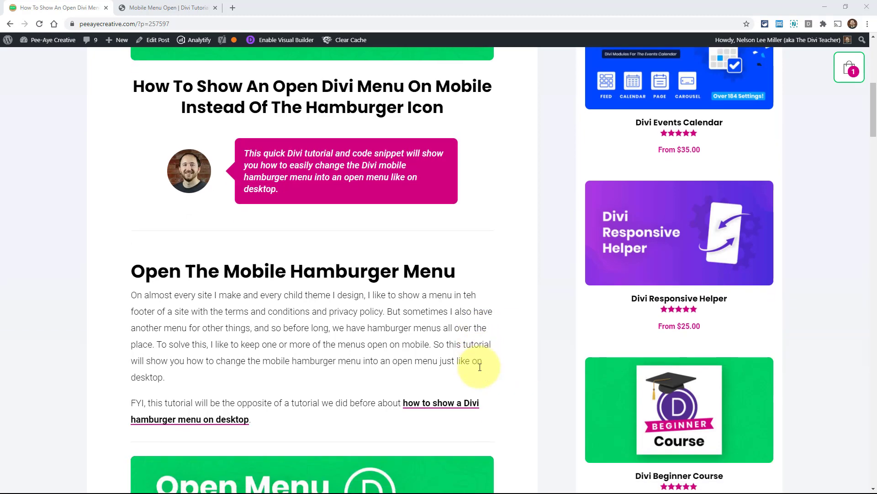
scroll("down", 3)
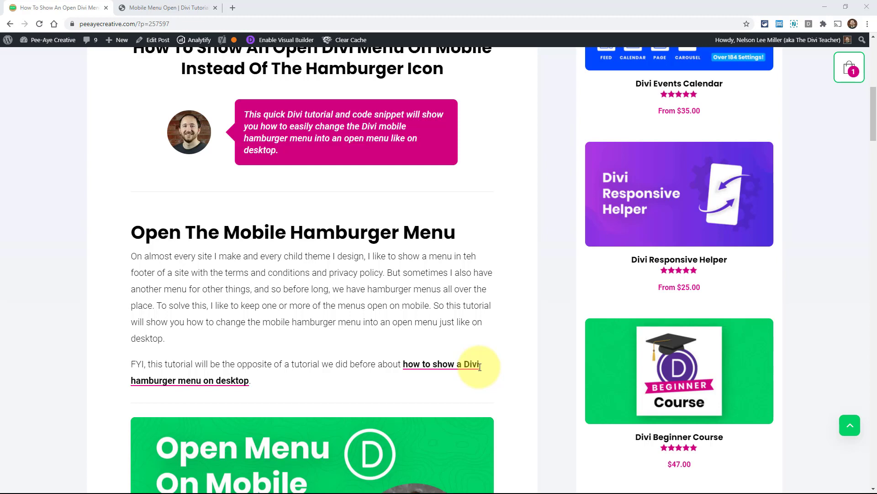
mouse_move(474, 361)
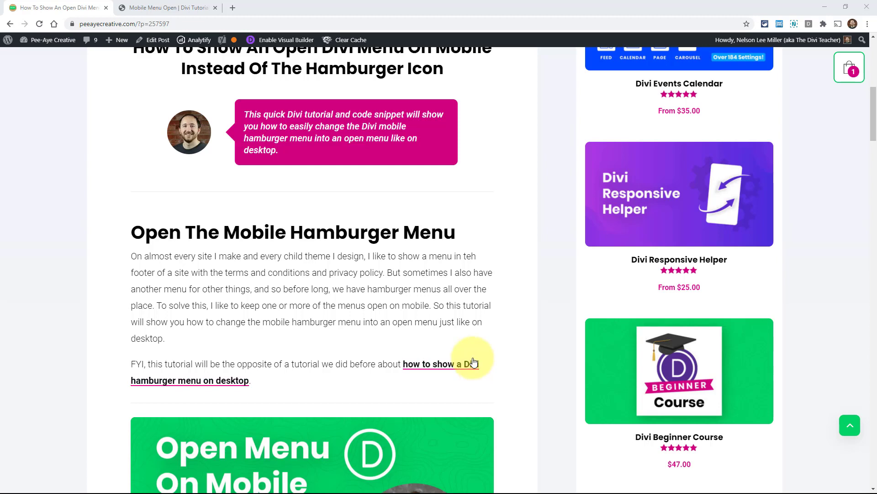
mouse_move(477, 398)
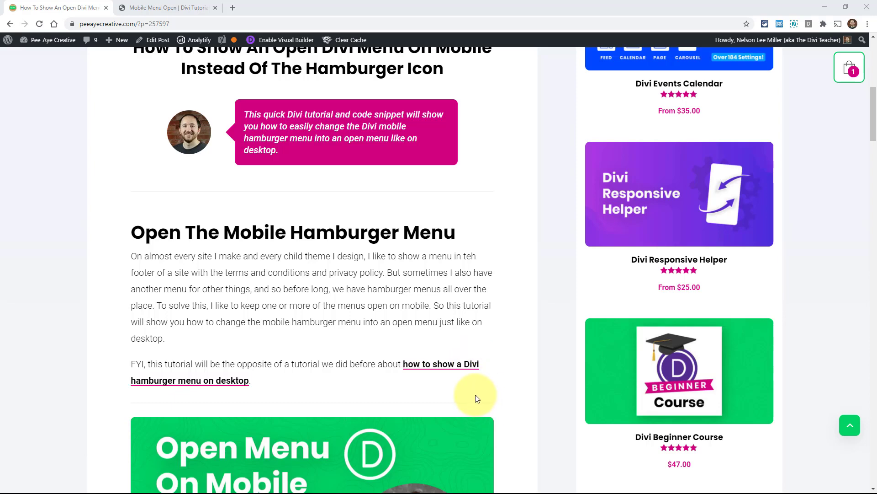
mouse_move(520, 305)
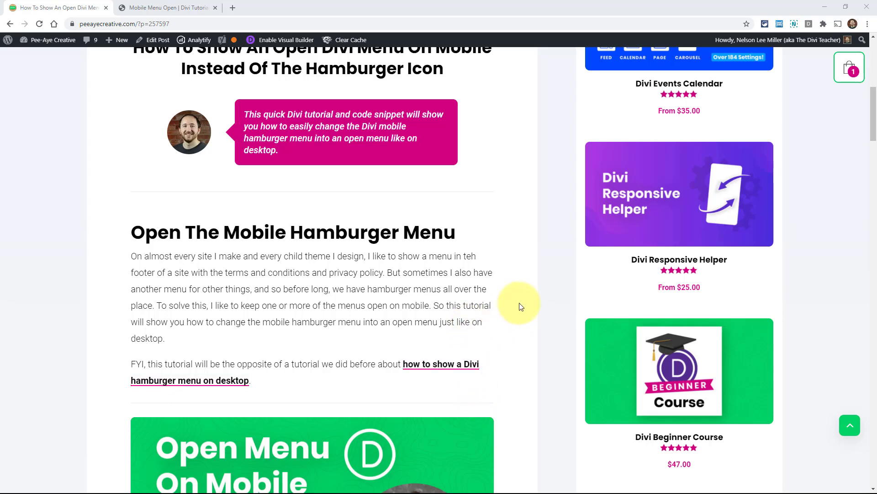
scroll("down", 3)
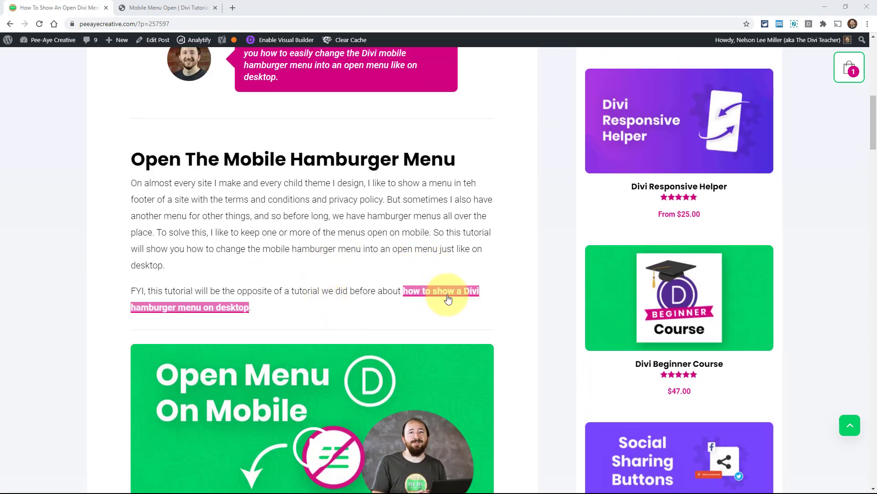
scroll("down", 3)
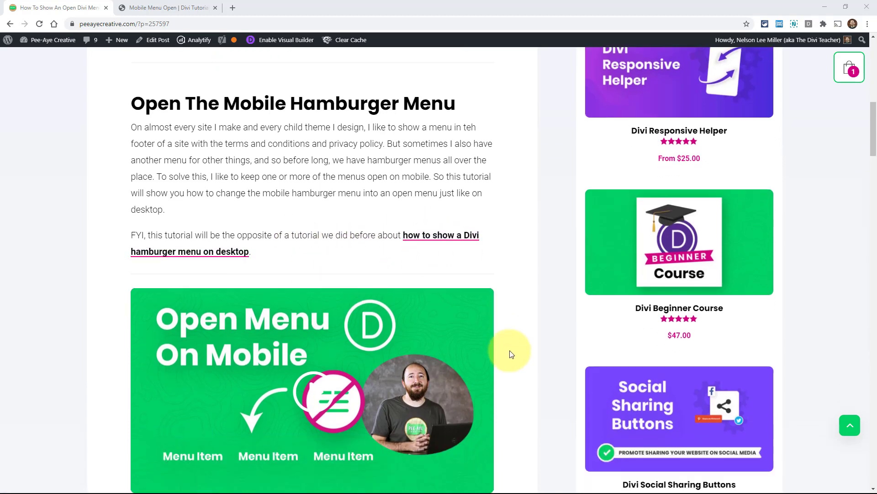
scroll("down", 3)
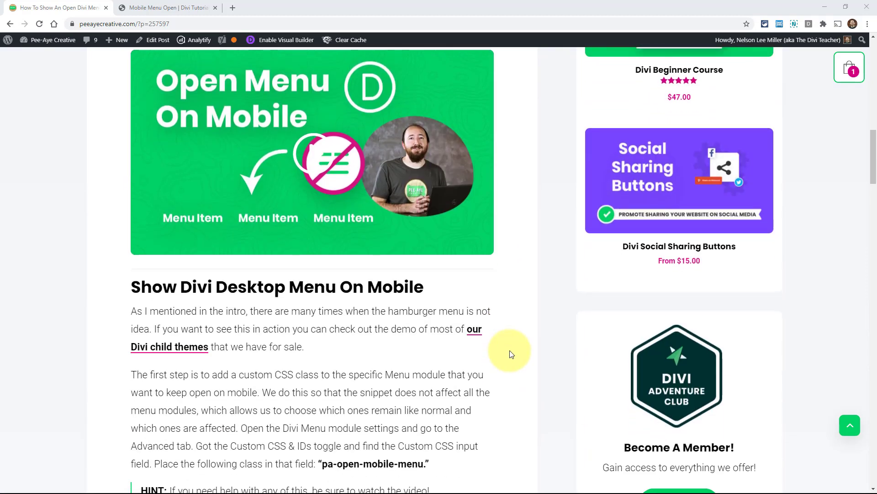
scroll("down", 3)
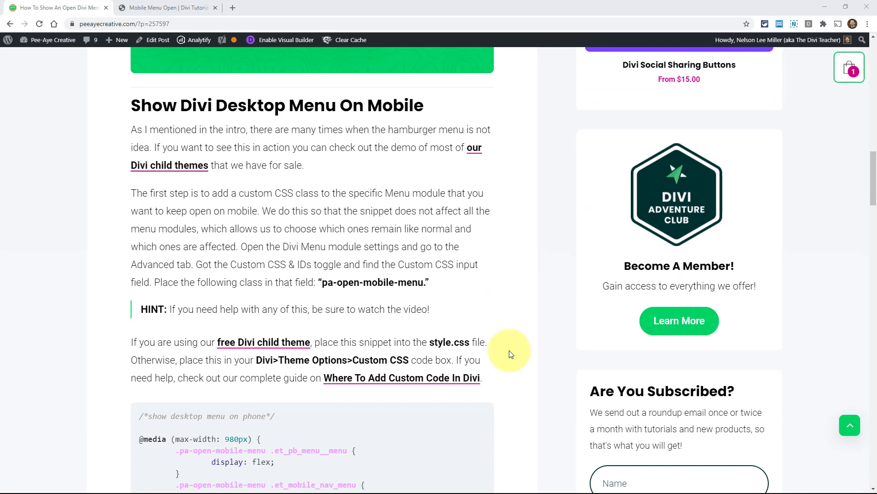
left_click(167, 7)
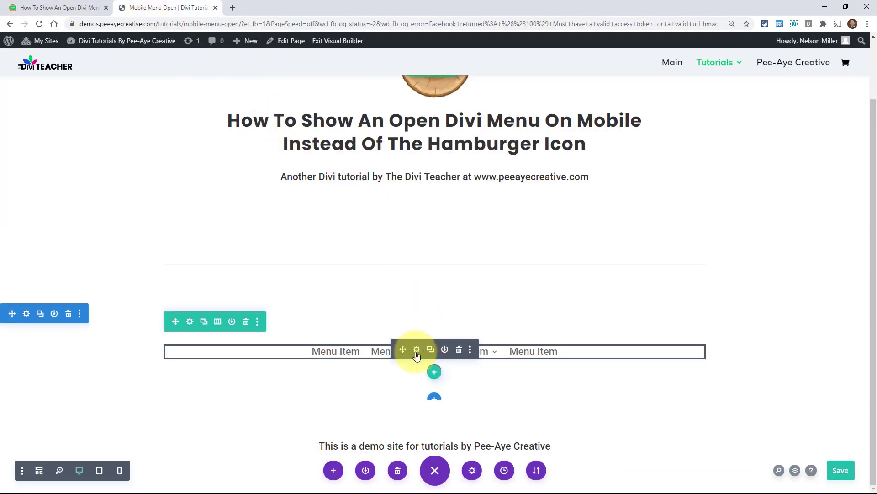
mouse_move(417, 349)
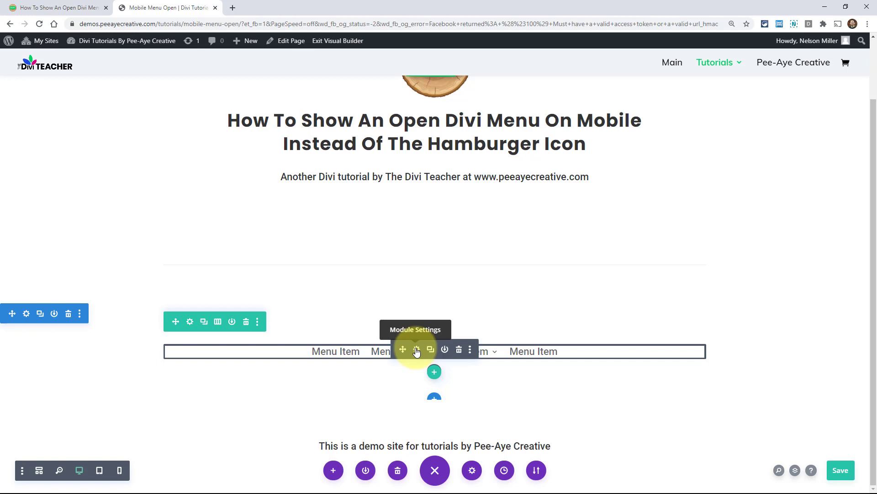
left_click(55, 8)
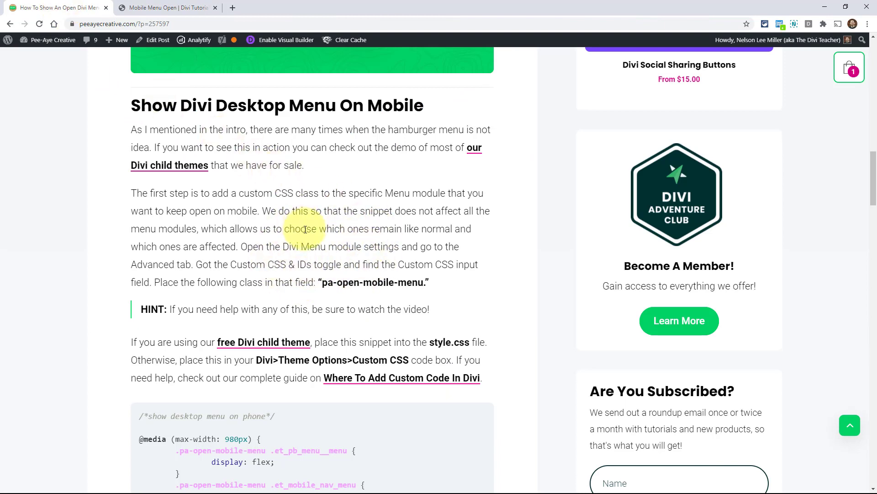
Step: Copy the class name pa-open-mobile-menu and switch to the demo page tab
double_click(362, 282)
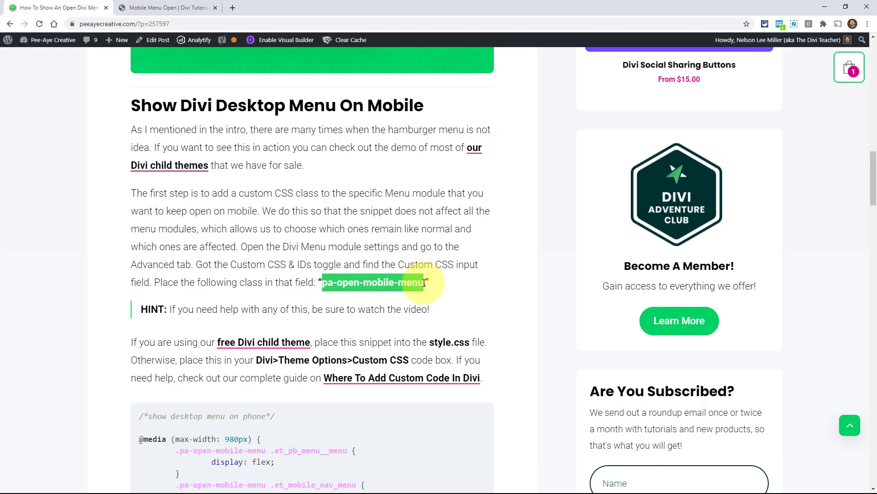
mouse_move(420, 309)
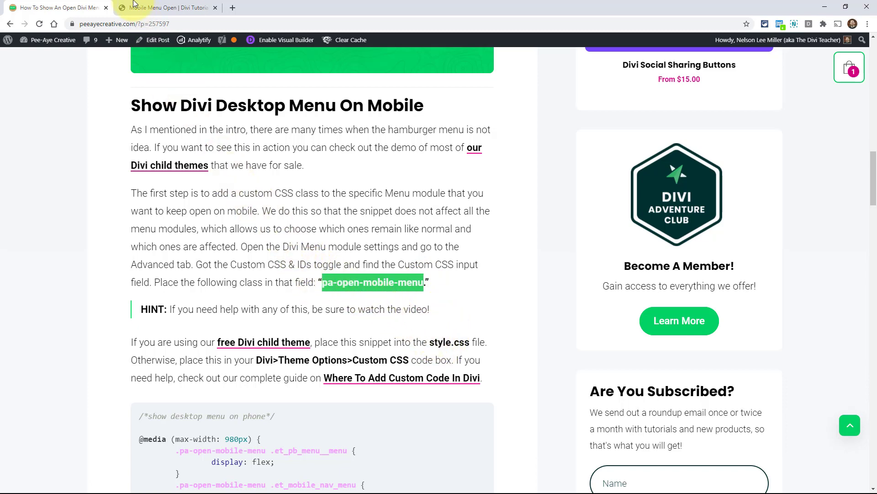
left_click(166, 7)
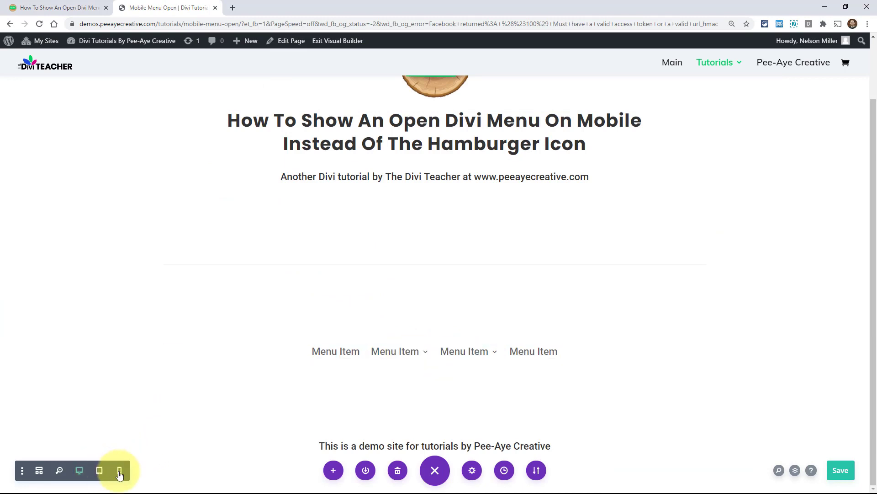
Step: At phone width, give the Menu module the CSS class pa-open-mobile-menu under Advanced settings
left_click(120, 470)
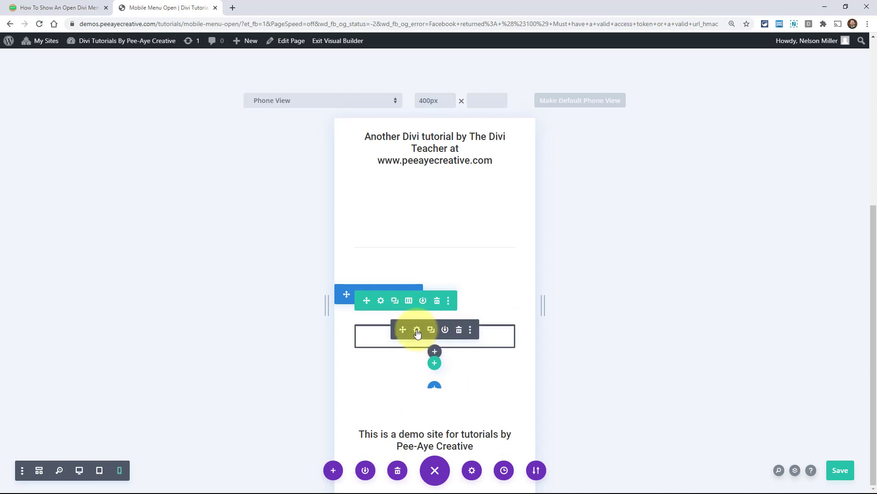
left_click(416, 329)
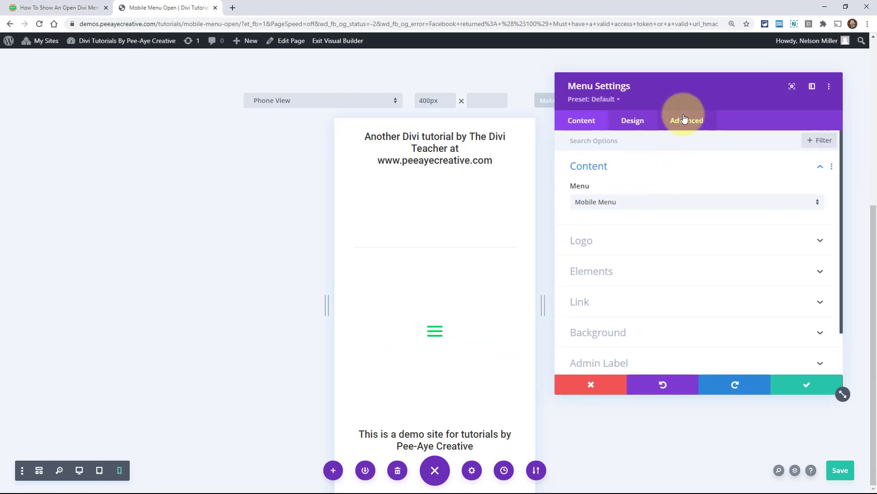
left_click(687, 120)
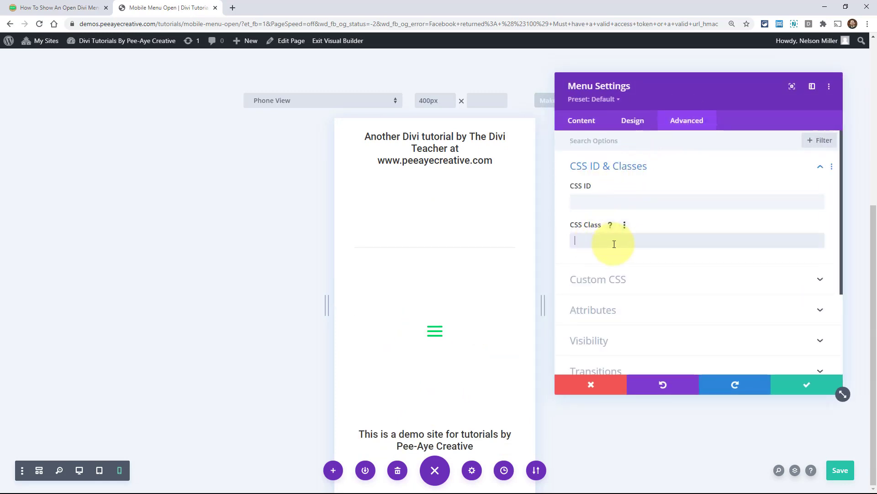
type("pa-open-mobile-menu")
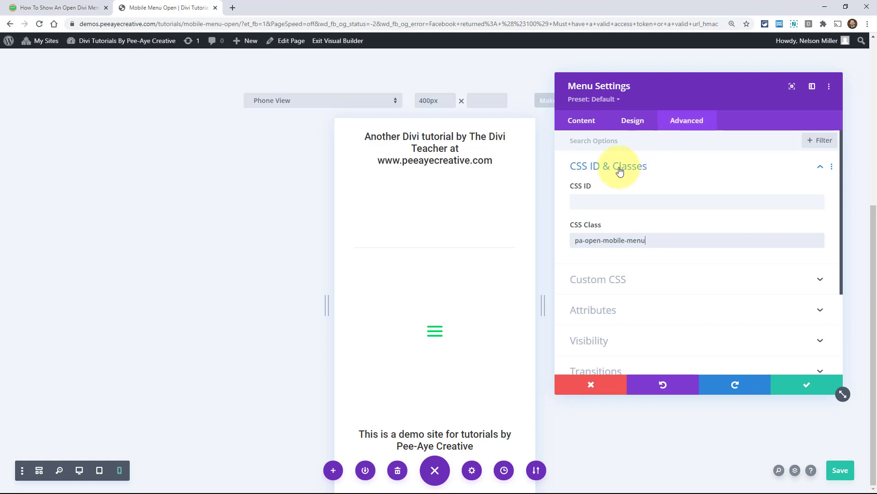
left_click(609, 166)
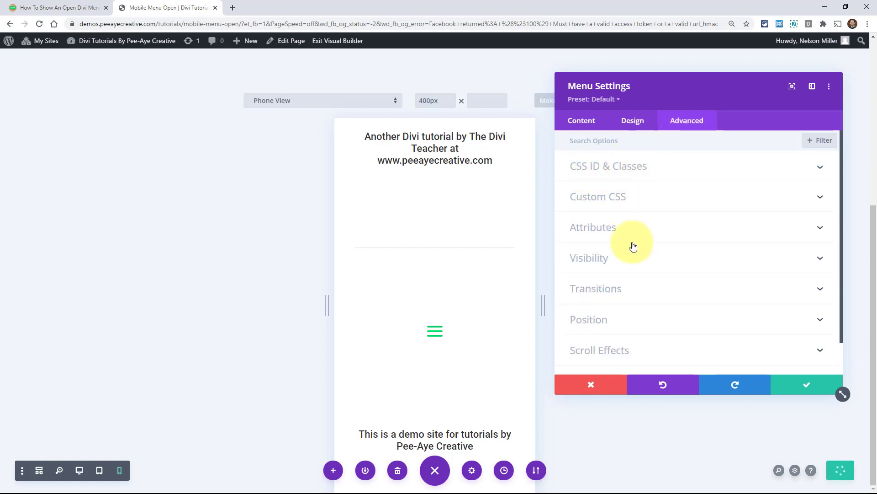
left_click(609, 166)
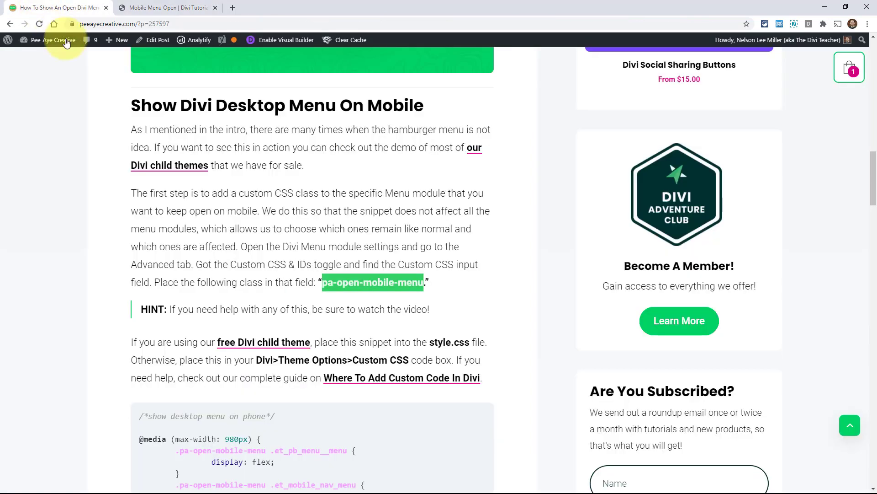
Step: Select the .et_pb_menu__menu show-desktop-menu CSS snippet in the article for copying
scroll("down", 3)
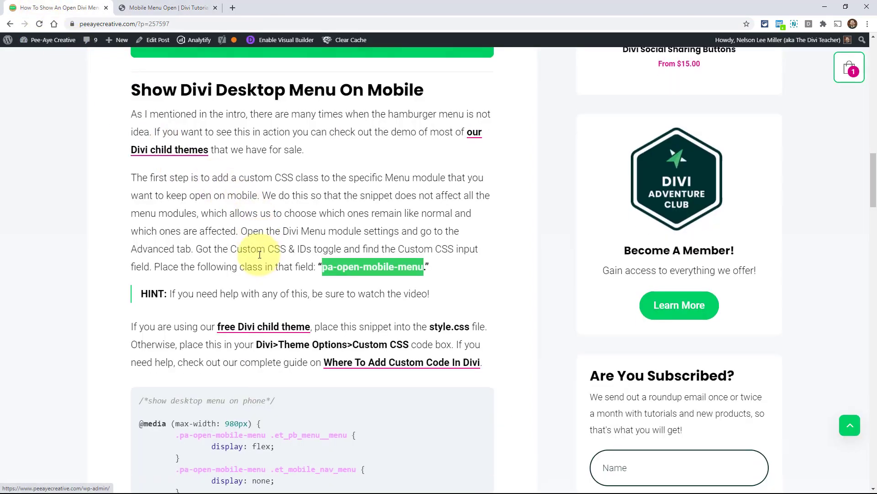
scroll("down", 3)
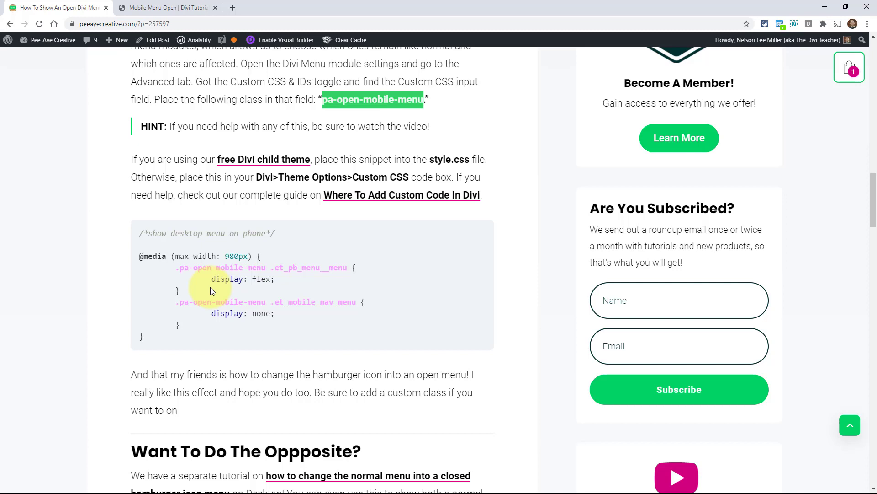
mouse_move(417, 195)
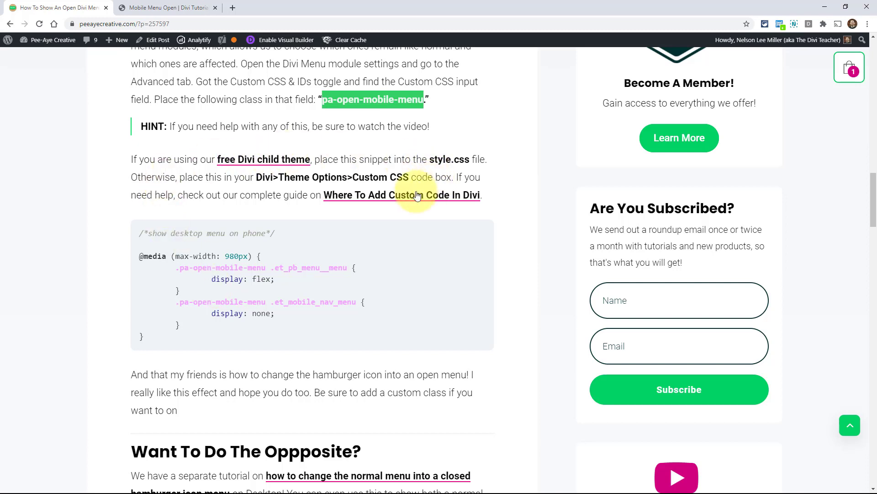
mouse_move(260, 177)
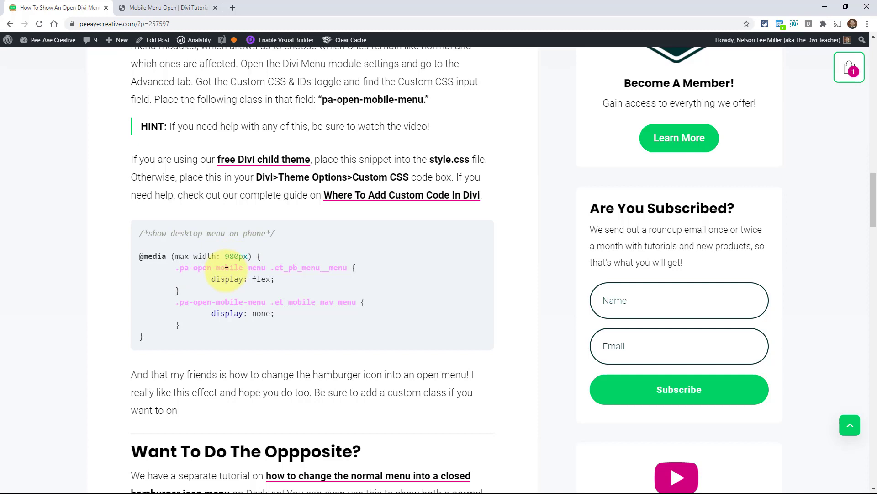
mouse_move(186, 314)
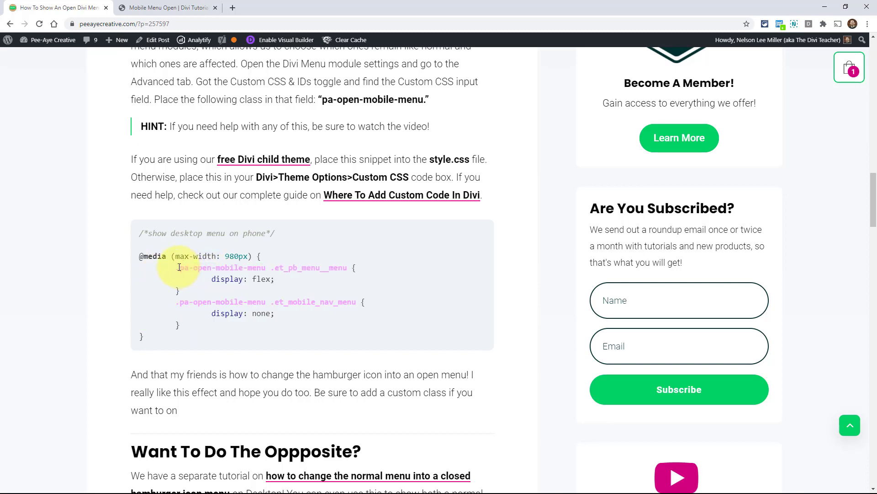
left_click_drag(270, 268, 316, 268)
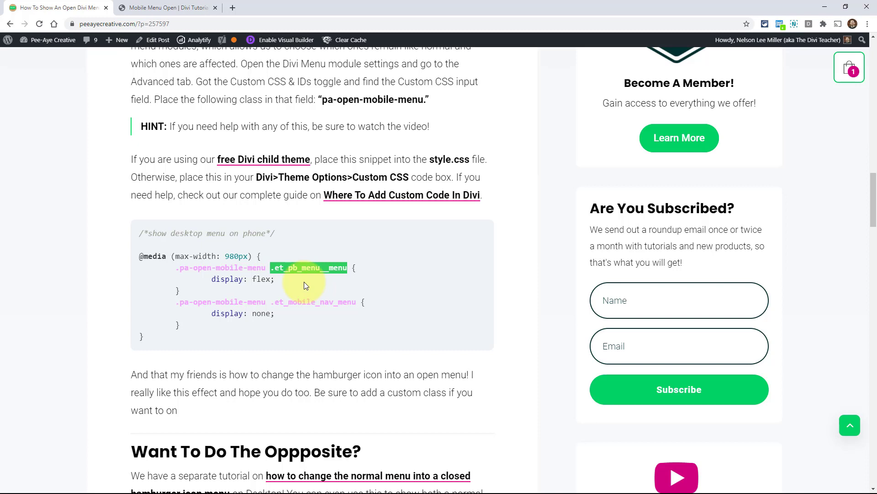
mouse_move(249, 279)
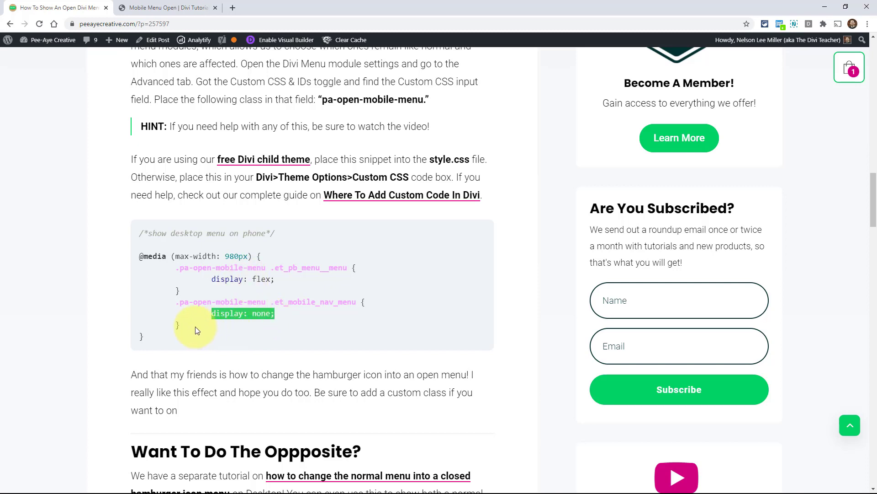
left_click_drag(195, 327, 139, 240)
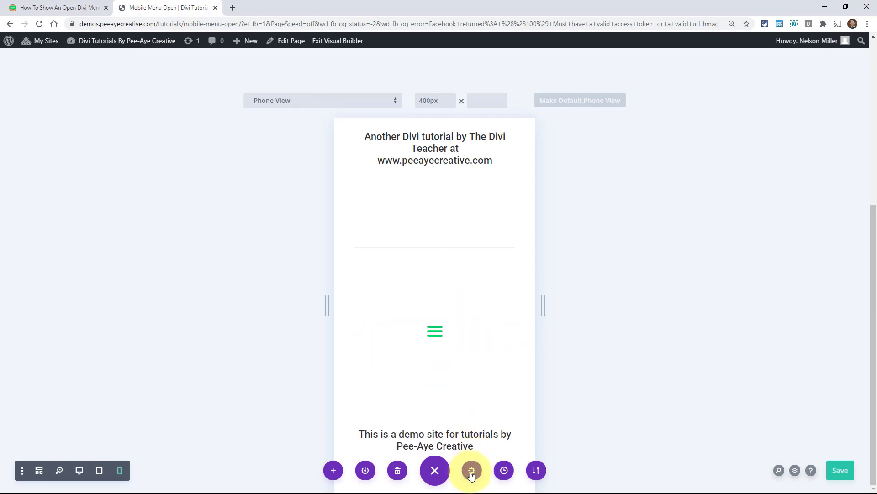
Step: Paste the snippet into the page settings' Custom CSS so the phone preview shows open menu links
left_click(471, 470)
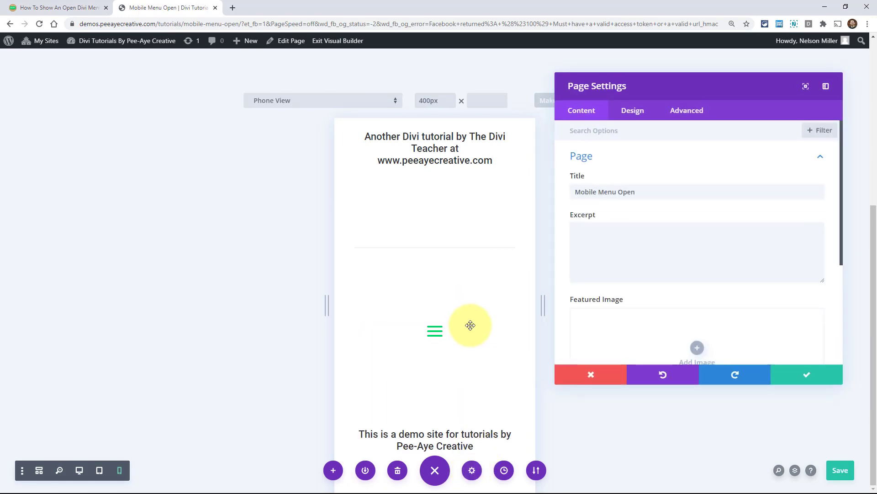
mouse_move(462, 382)
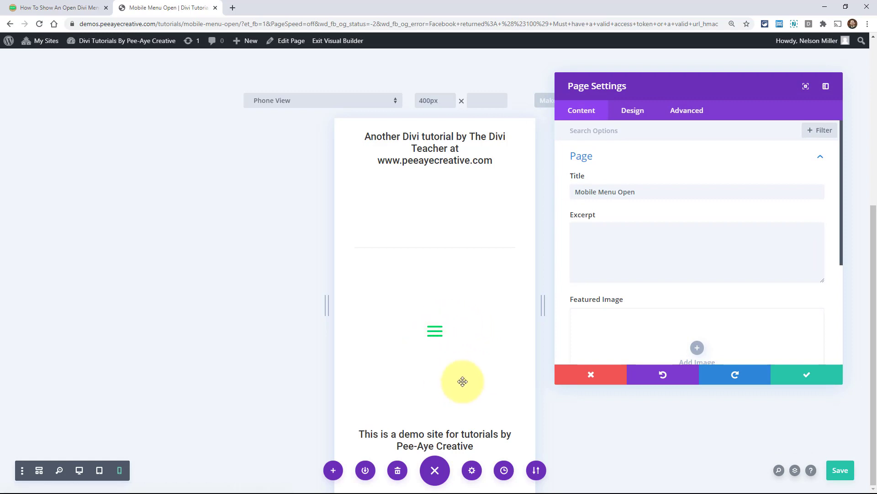
left_click(688, 110)
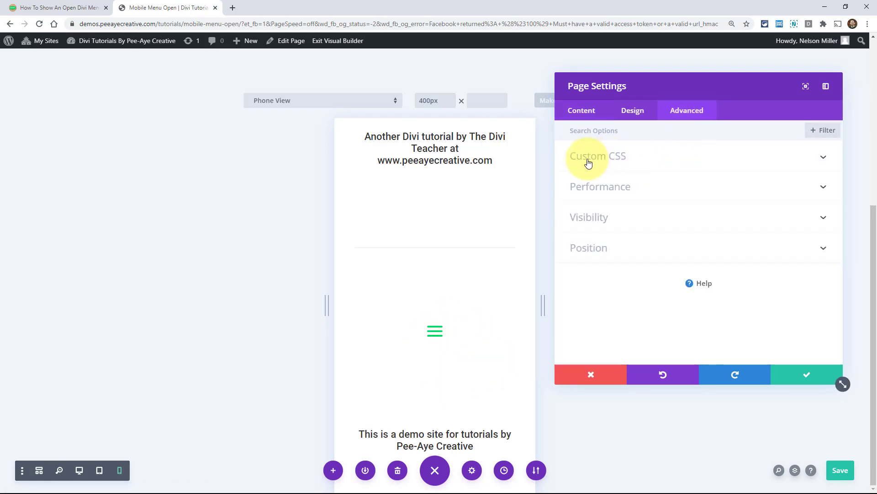
mouse_move(605, 154)
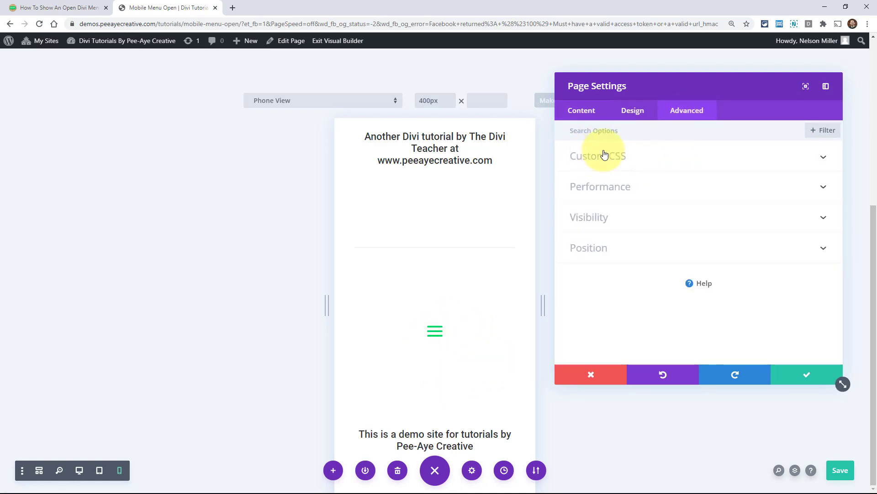
left_click(597, 155)
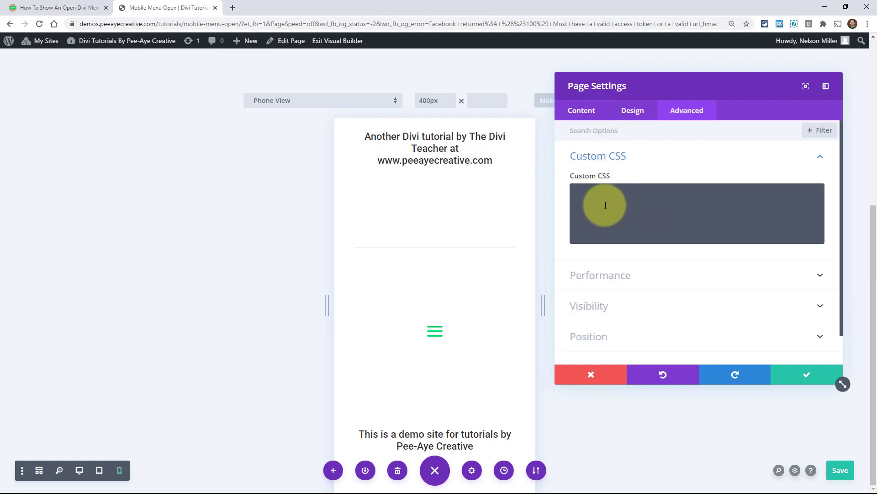
left_click(605, 205)
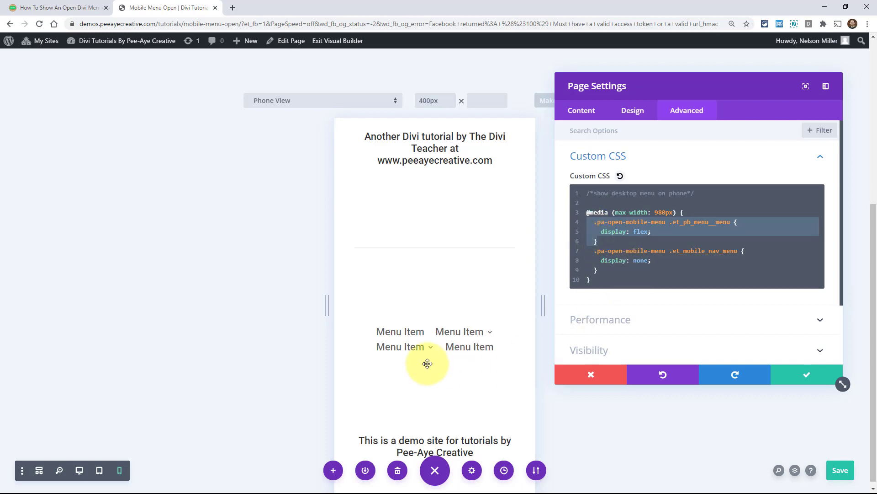
mouse_move(56, 8)
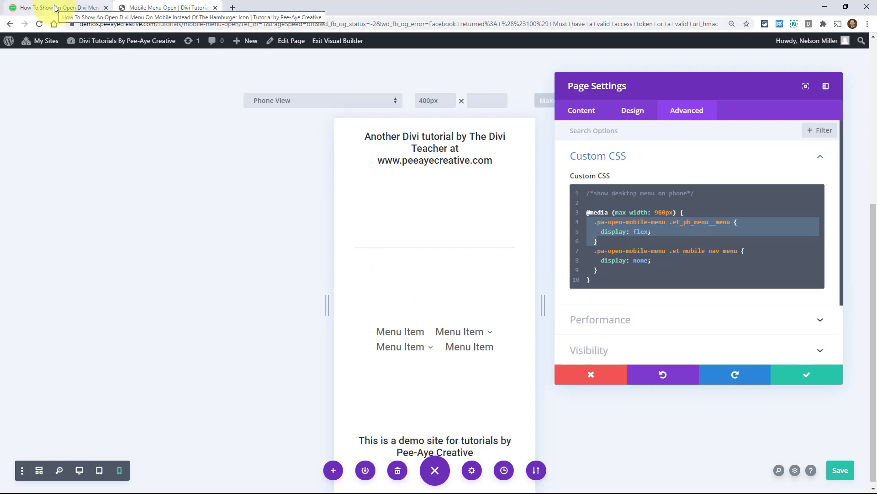
Step: Switch to the Divi Construction demo tab and scroll to its footer links
left_click(55, 7)
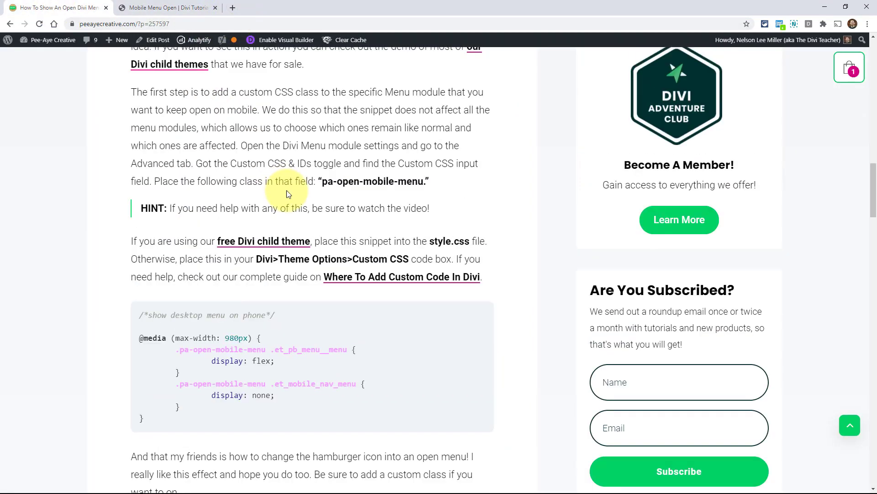
scroll("up", 3)
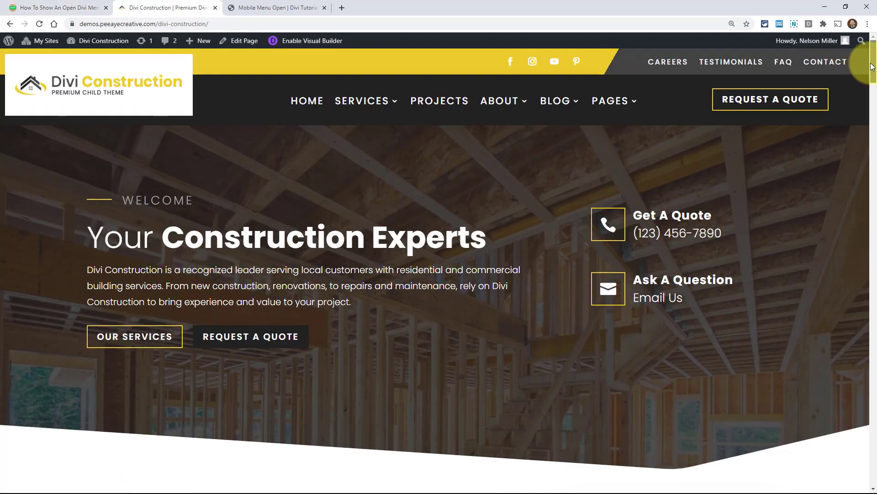
scroll("down", 3)
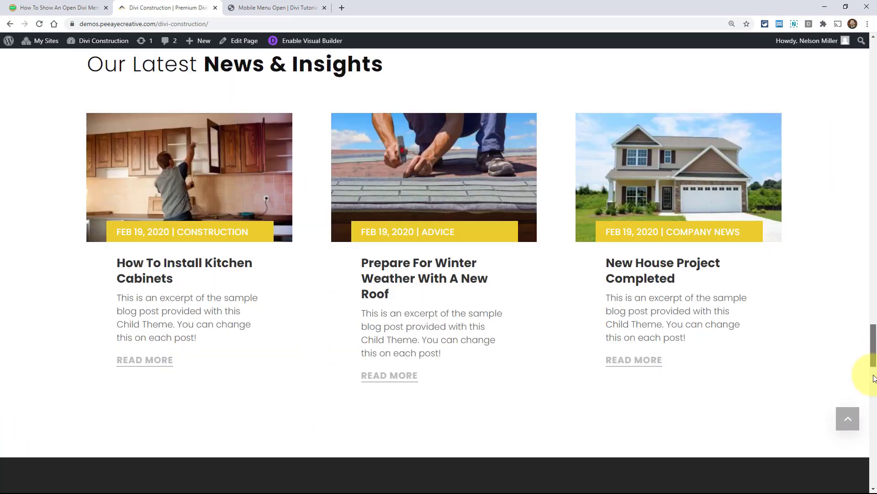
scroll("down", 3)
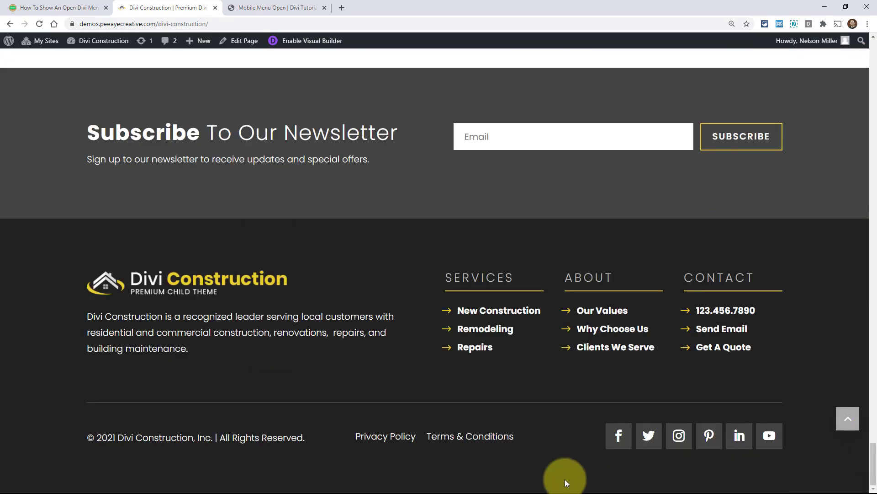
mouse_move(471, 446)
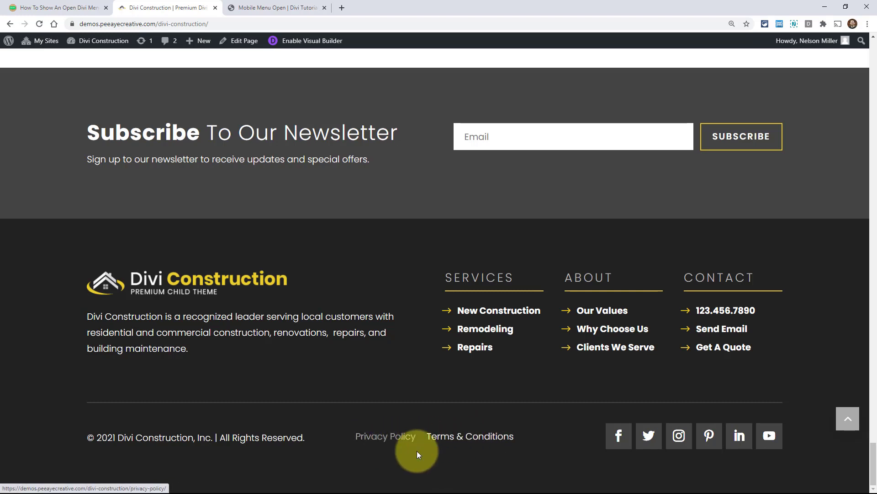
mouse_move(486, 442)
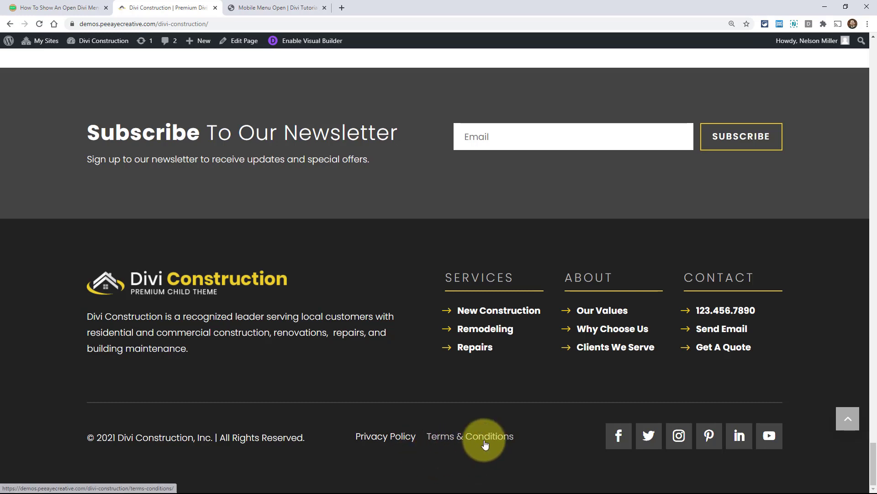
mouse_move(716, 335)
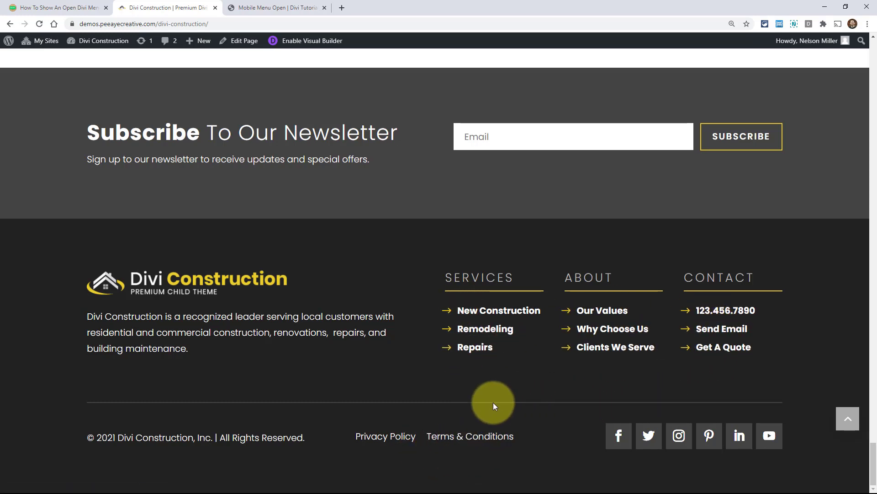
mouse_move(794, 226)
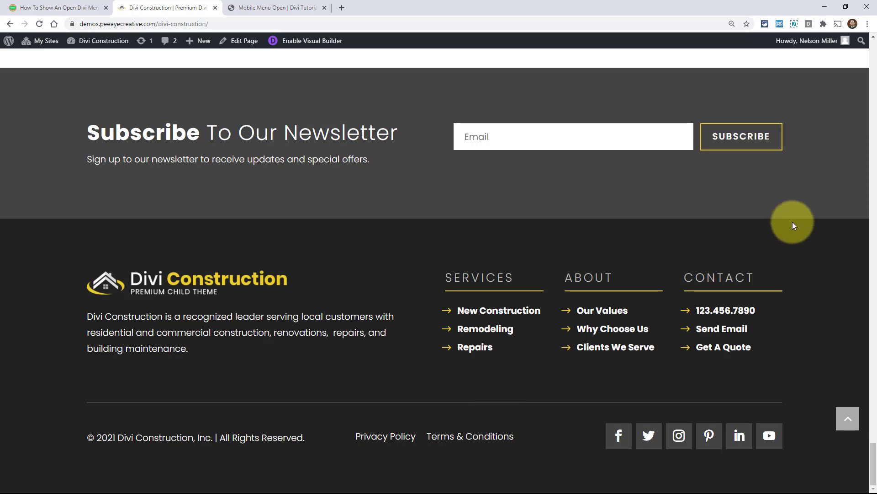
Step: Inspect the demo in DevTools at phone width and scroll to the footer menu links
right_click(794, 226)
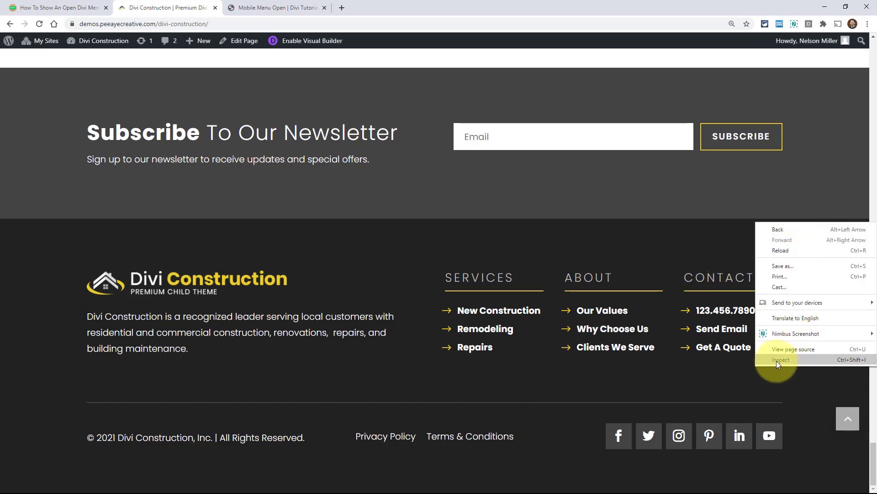
left_click(780, 359)
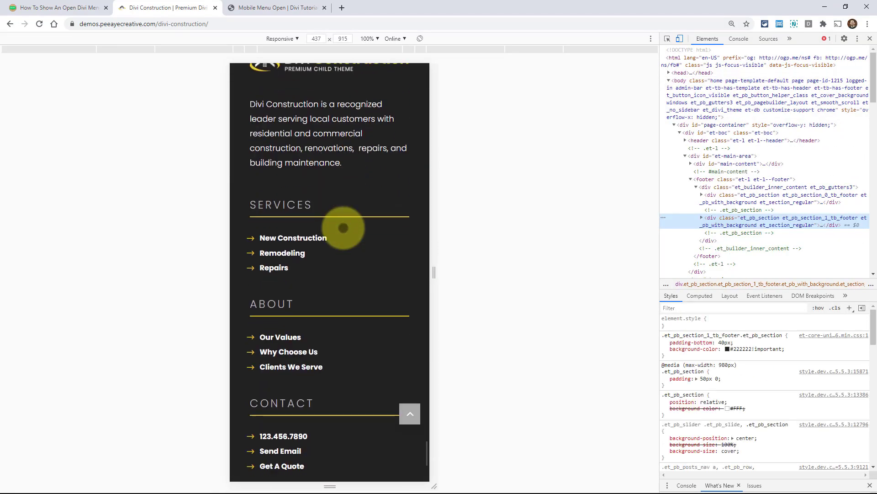
scroll("down", 3)
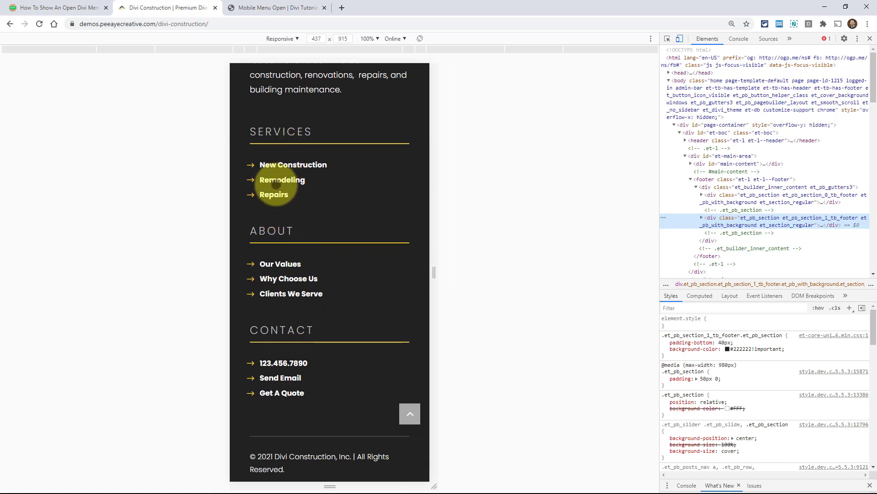
scroll("down", 3)
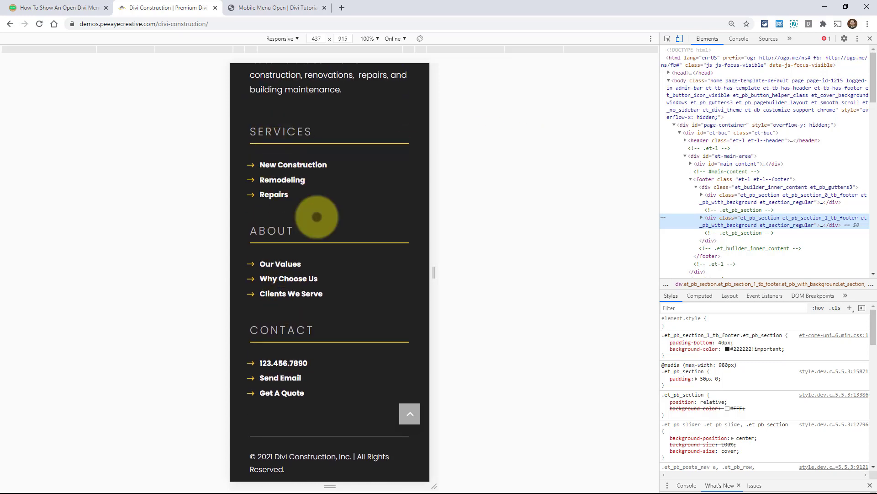
mouse_move(284, 385)
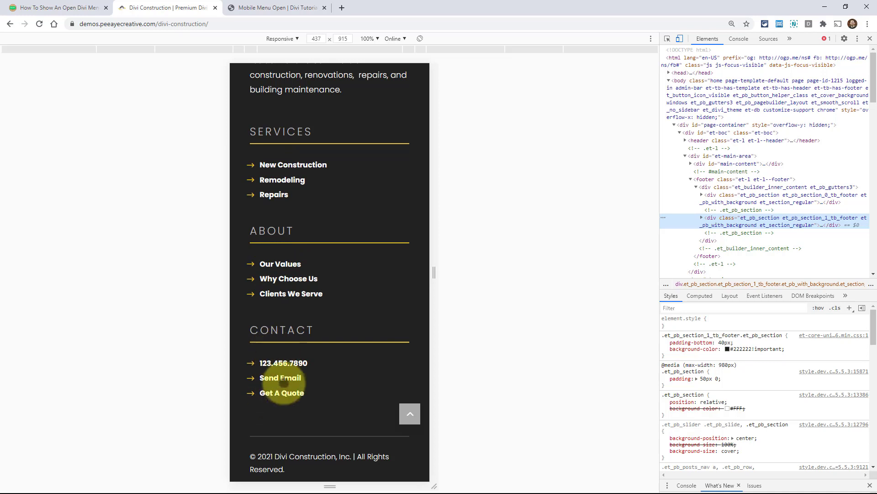
mouse_move(281, 194)
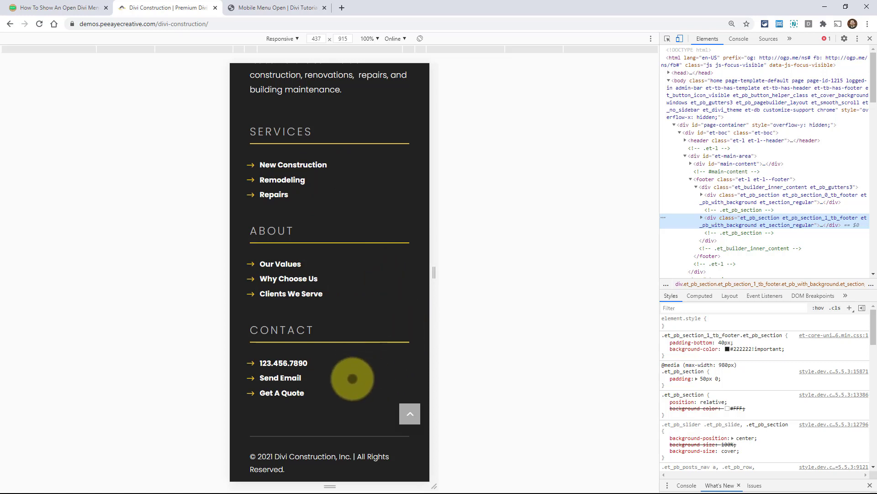
scroll("down", 3)
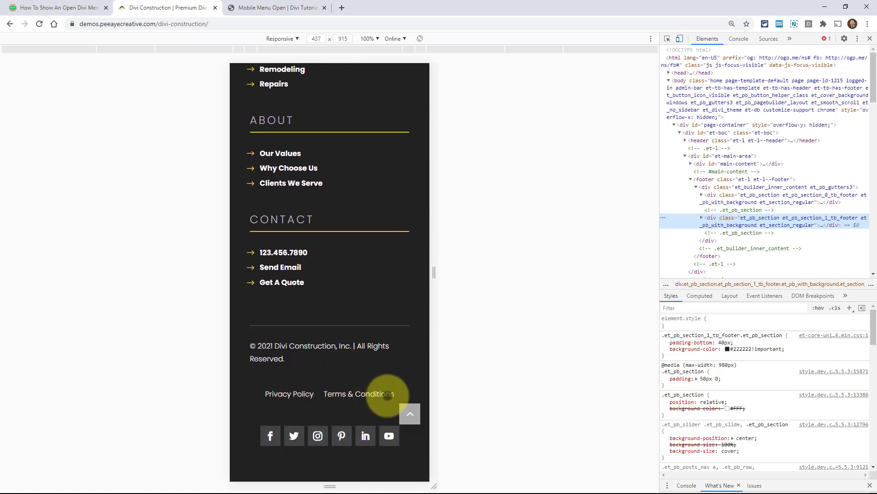
mouse_move(302, 408)
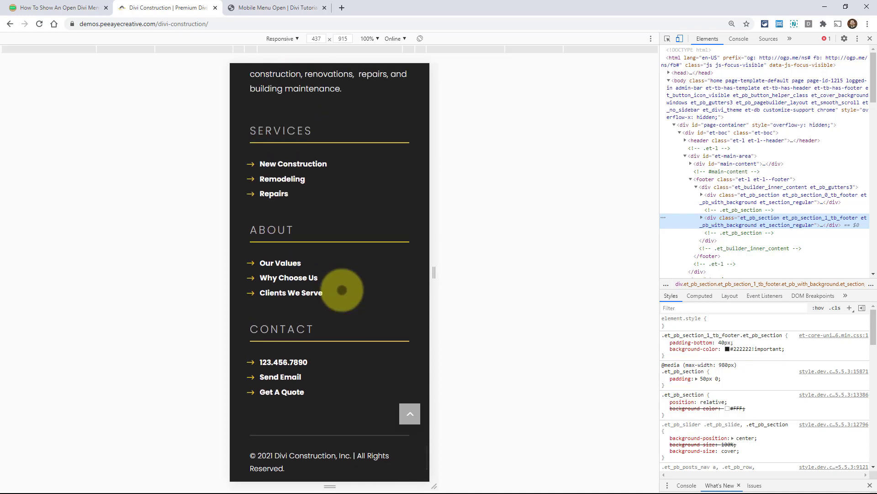
Step: Scroll the tutorial article back to its CSS snippet and closing paragraphs
scroll("down", 3)
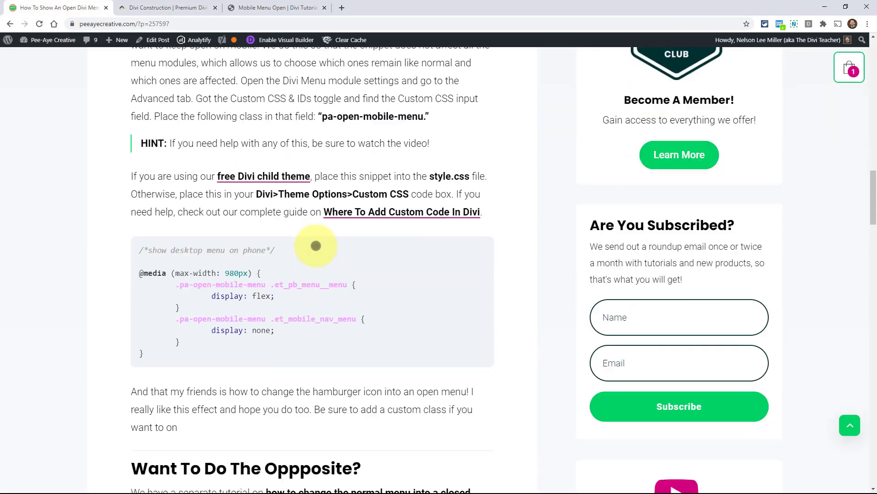
scroll("down", 3)
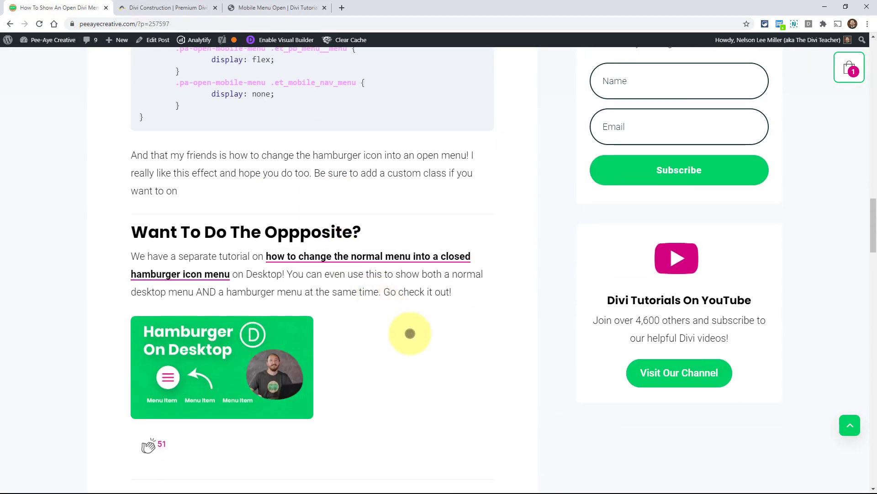
mouse_move(362, 353)
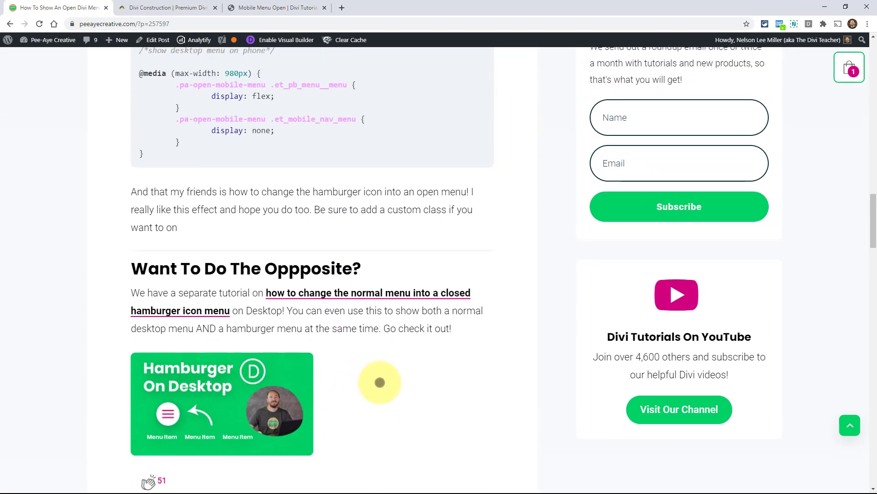
scroll("up", 3)
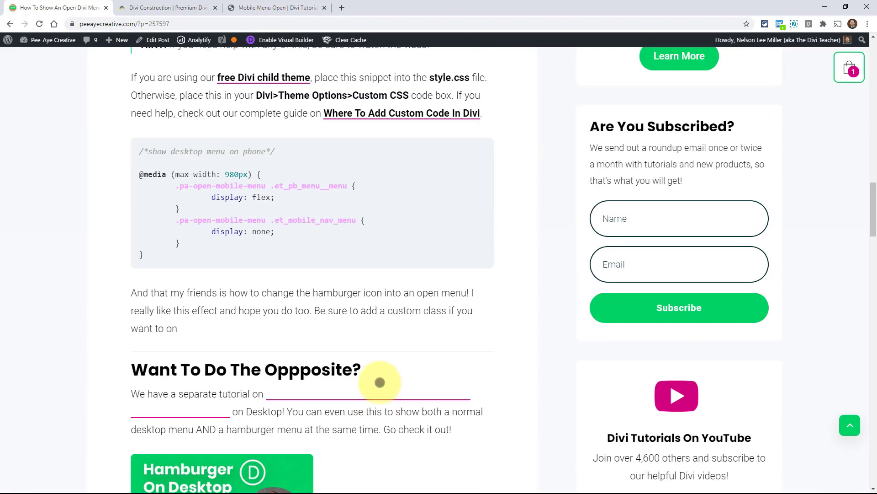
scroll("up", 3)
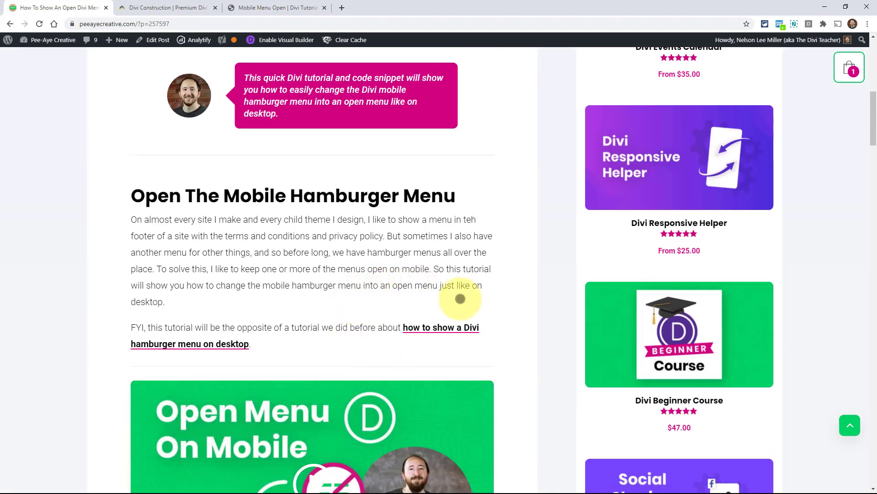
scroll("down", 3)
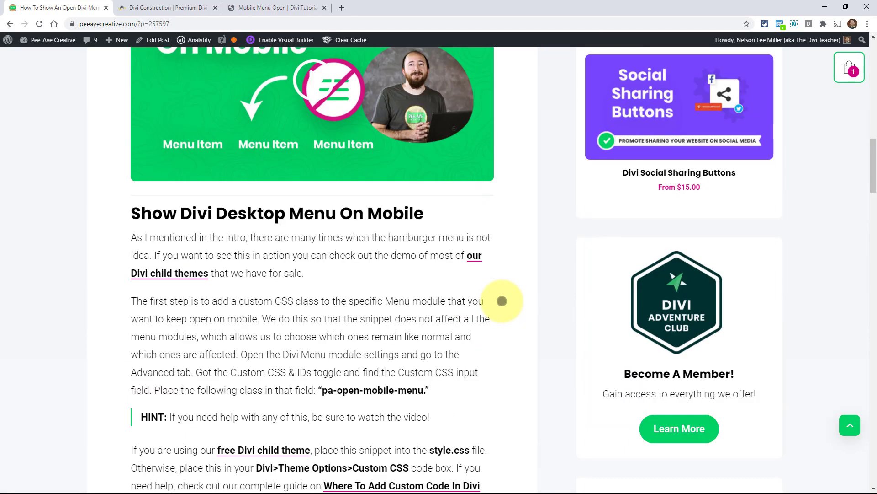
scroll("down", 3)
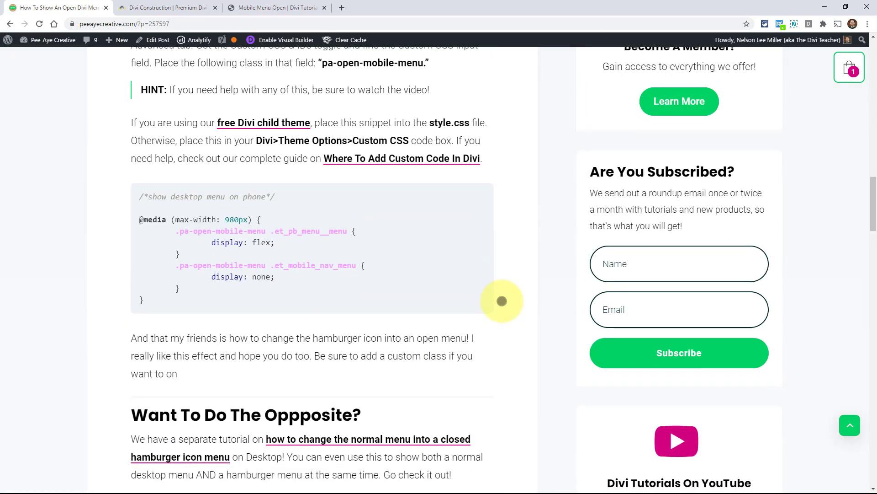